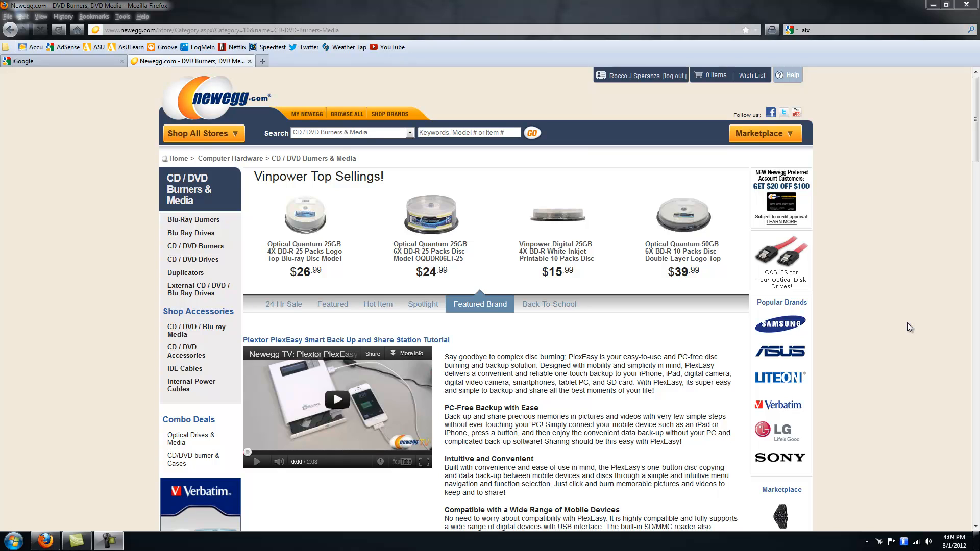
# Cycle repeatedly through the row of page options while comparing optical drives
pyautogui.click(548, 304)
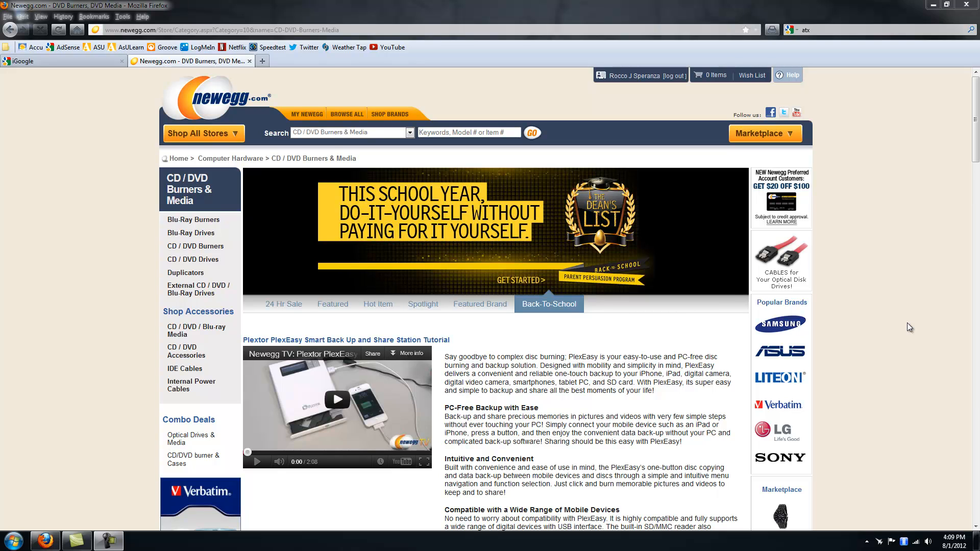
pyautogui.click(284, 304)
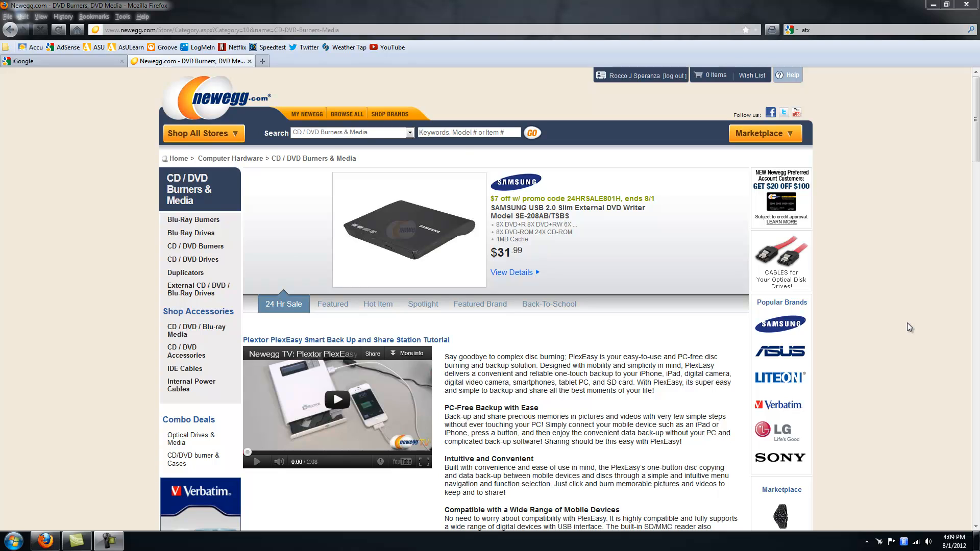
pyautogui.click(332, 304)
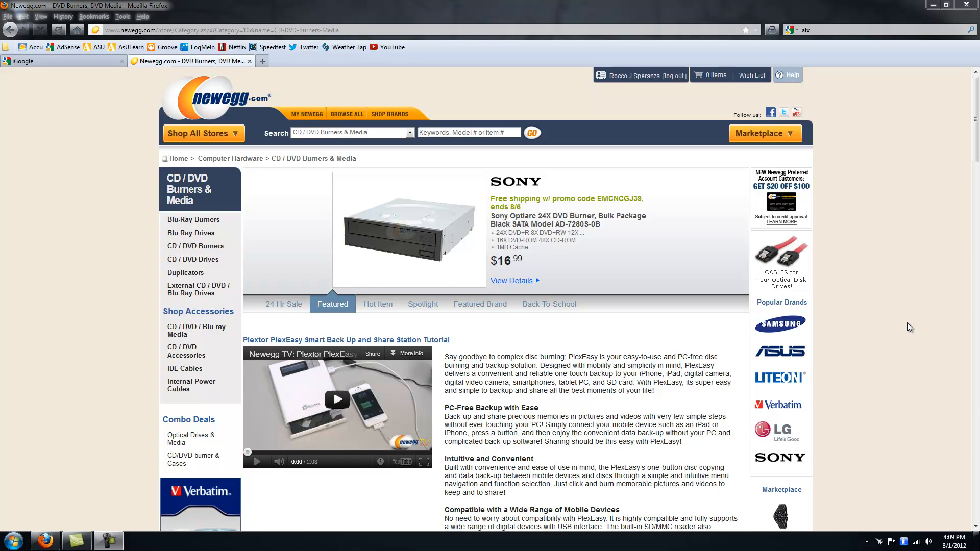
pyautogui.click(378, 304)
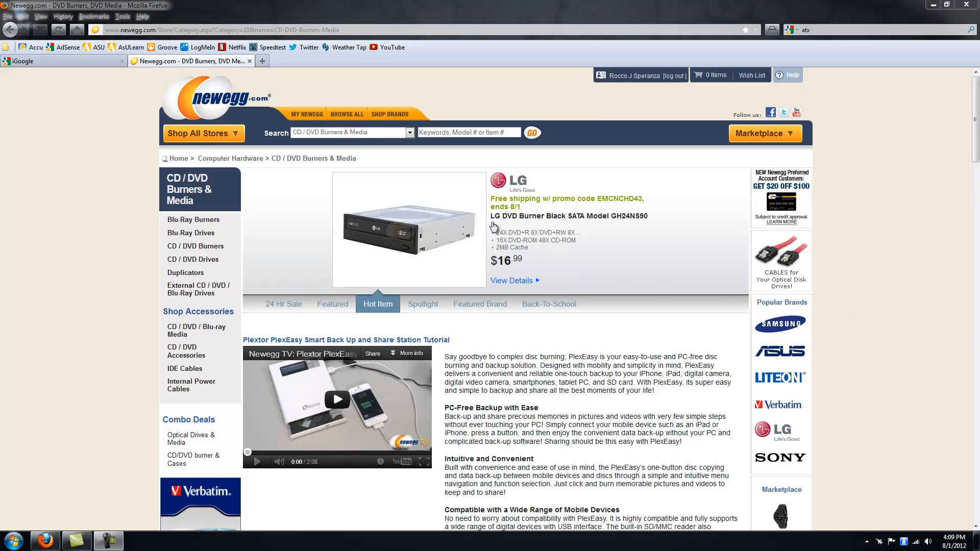
pyautogui.moveTo(447, 276)
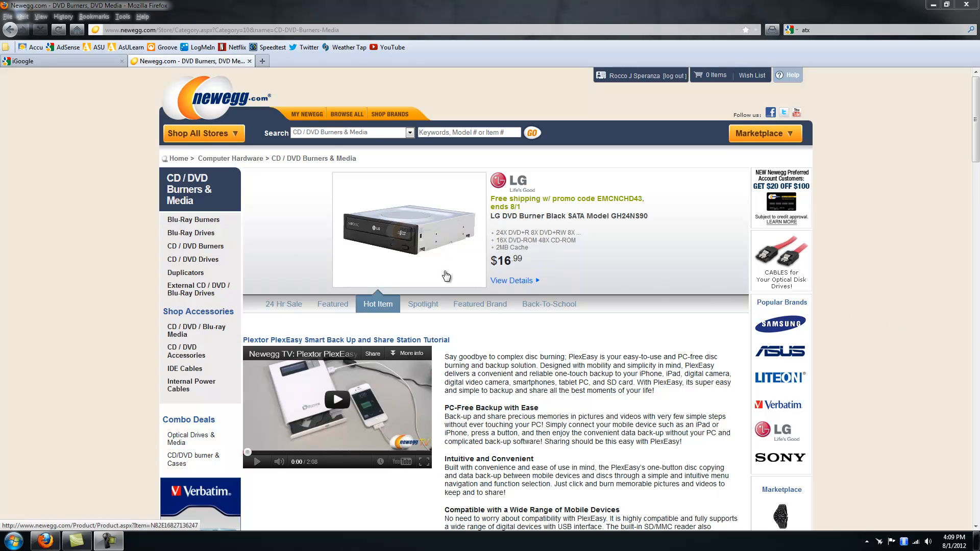
pyautogui.moveTo(470, 334)
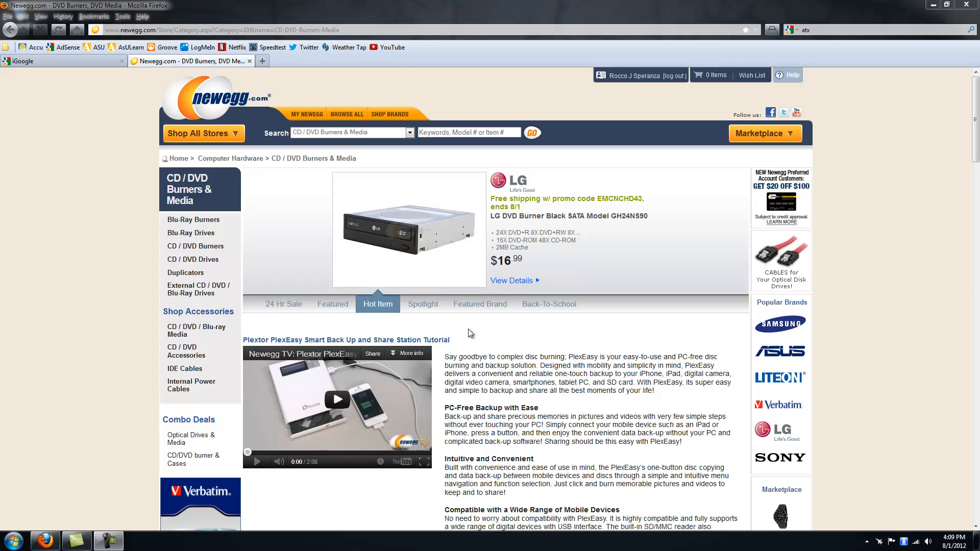
pyautogui.click(283, 304)
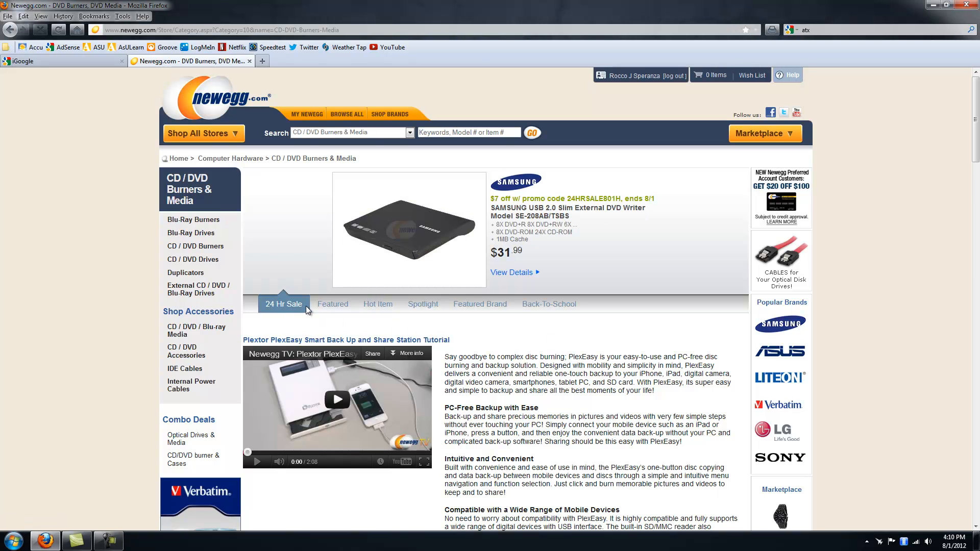
pyautogui.click(333, 304)
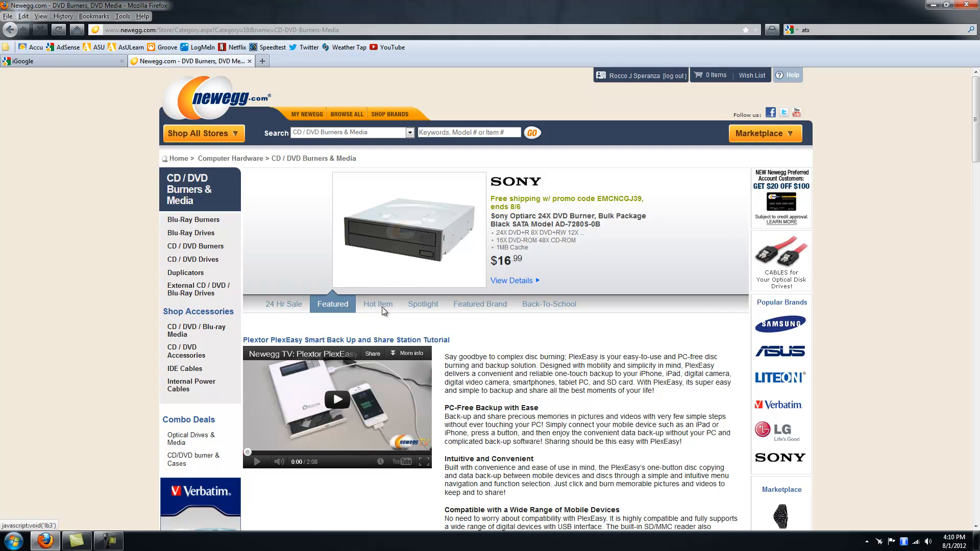
pyautogui.click(480, 304)
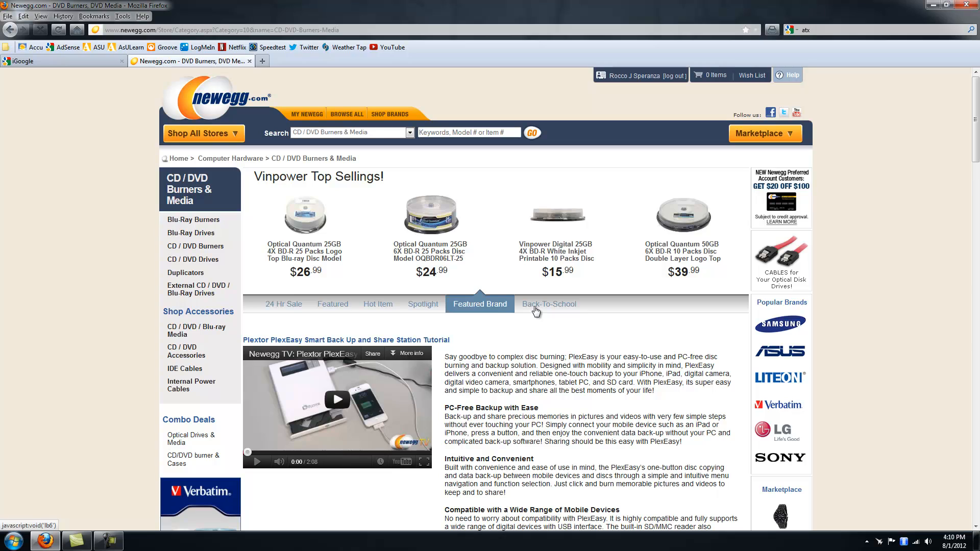
pyautogui.click(548, 304)
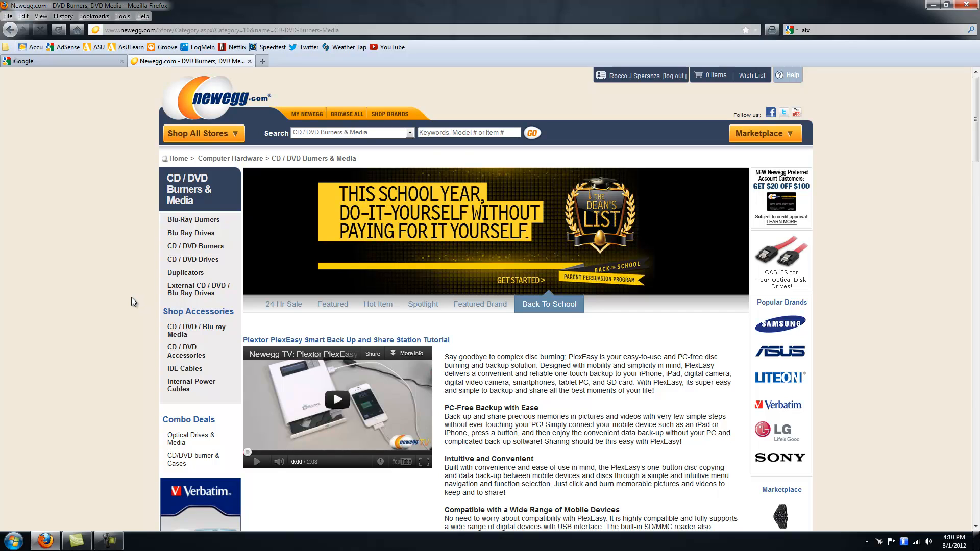
pyautogui.click(282, 305)
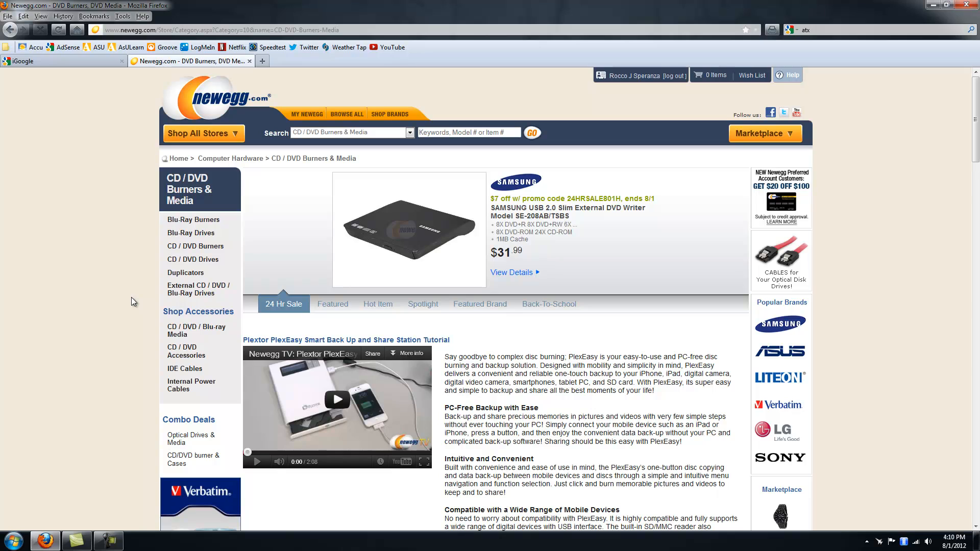
pyautogui.moveTo(192, 301)
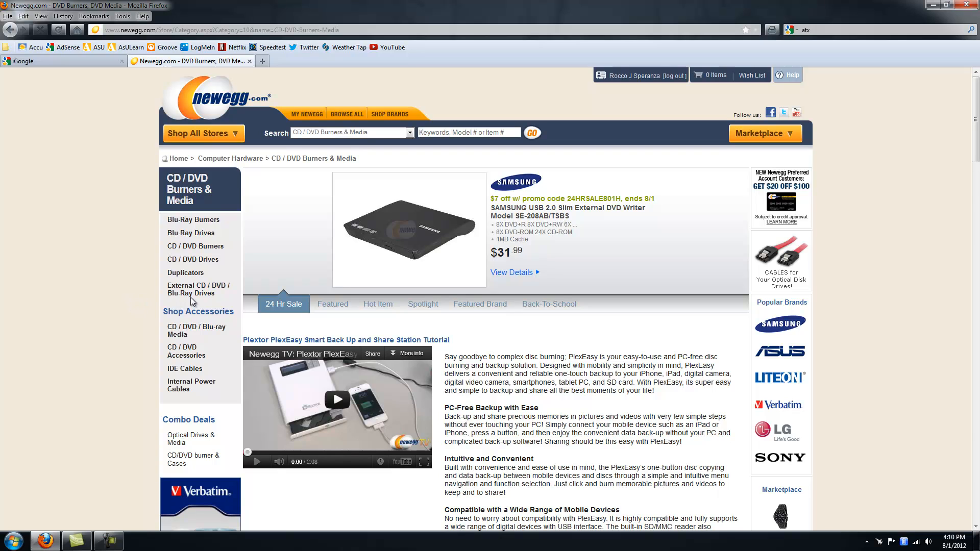
pyautogui.click(332, 304)
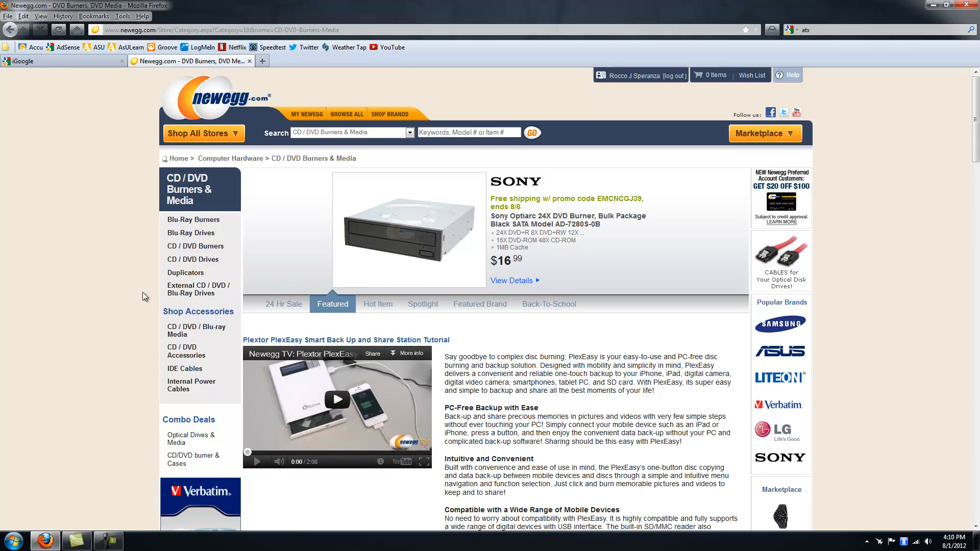
pyautogui.click(378, 304)
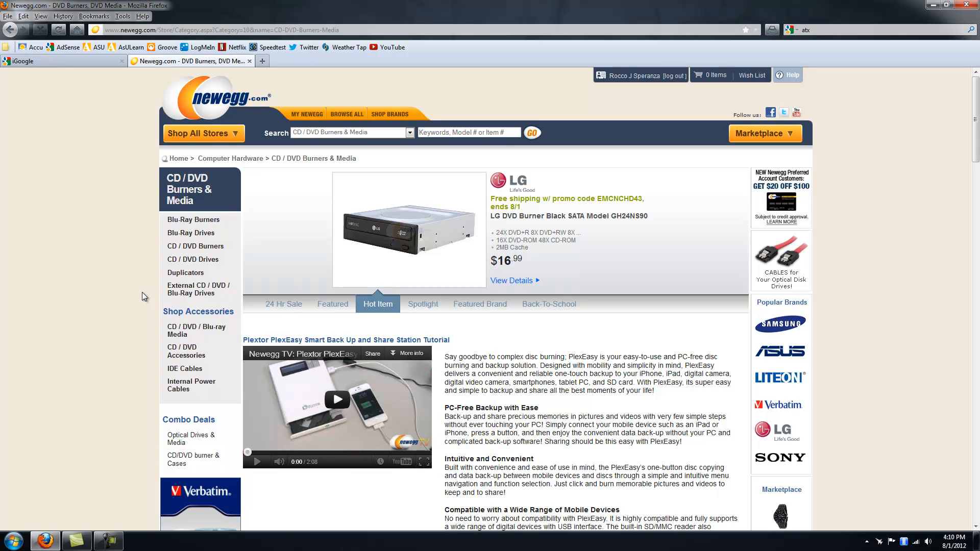
pyautogui.click(422, 304)
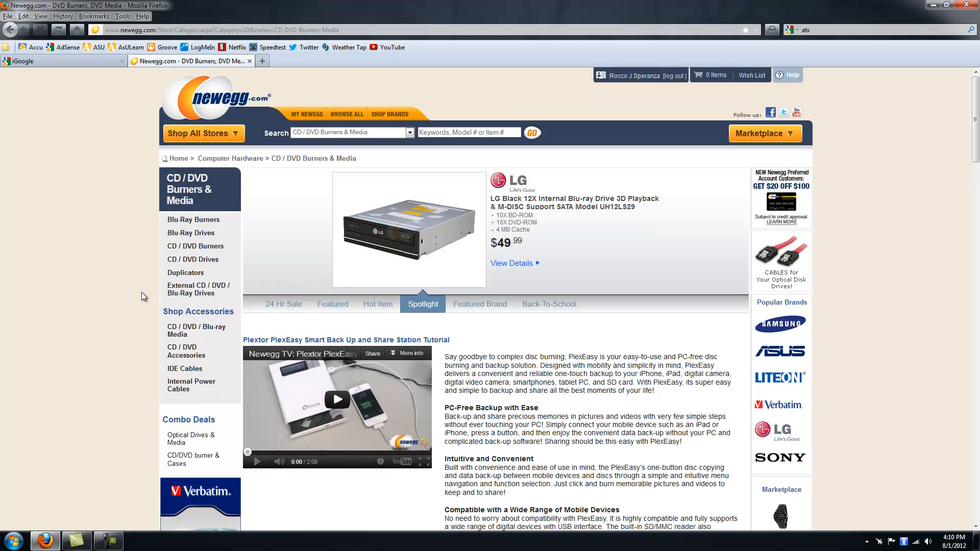
pyautogui.click(480, 304)
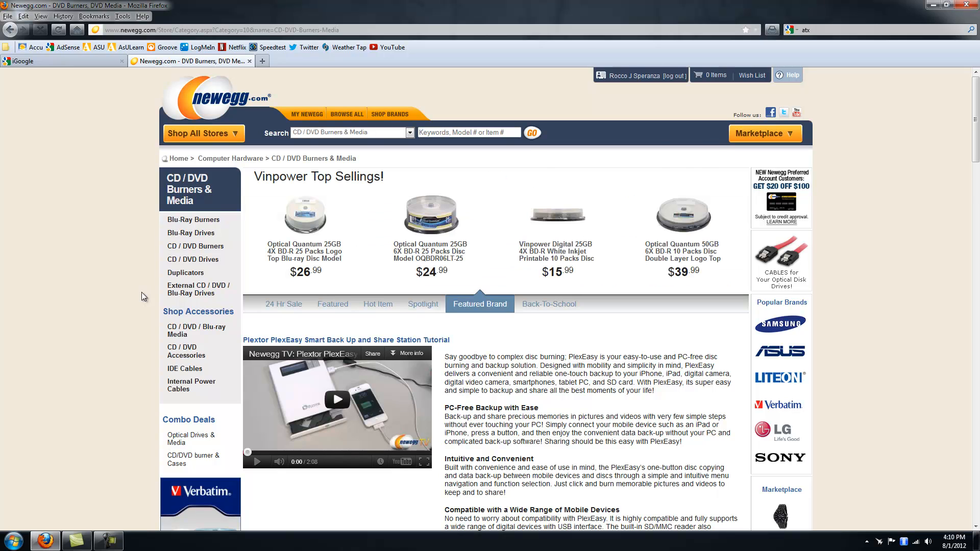
pyautogui.moveTo(144, 297)
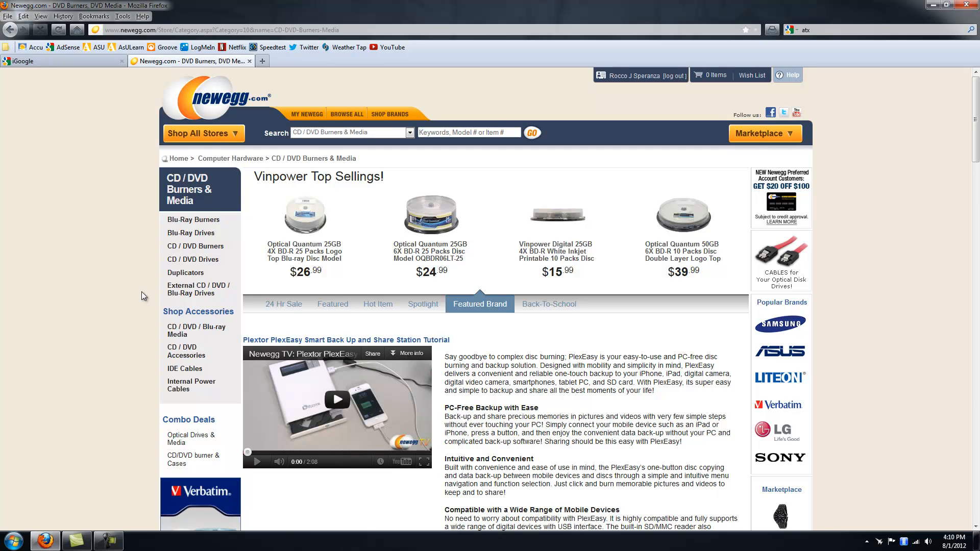
pyautogui.click(549, 303)
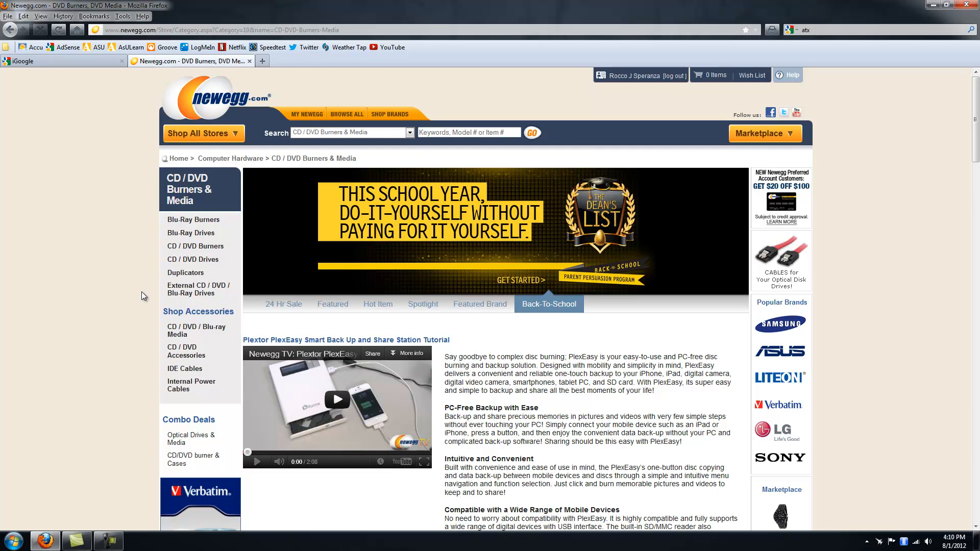
pyautogui.moveTo(193, 220)
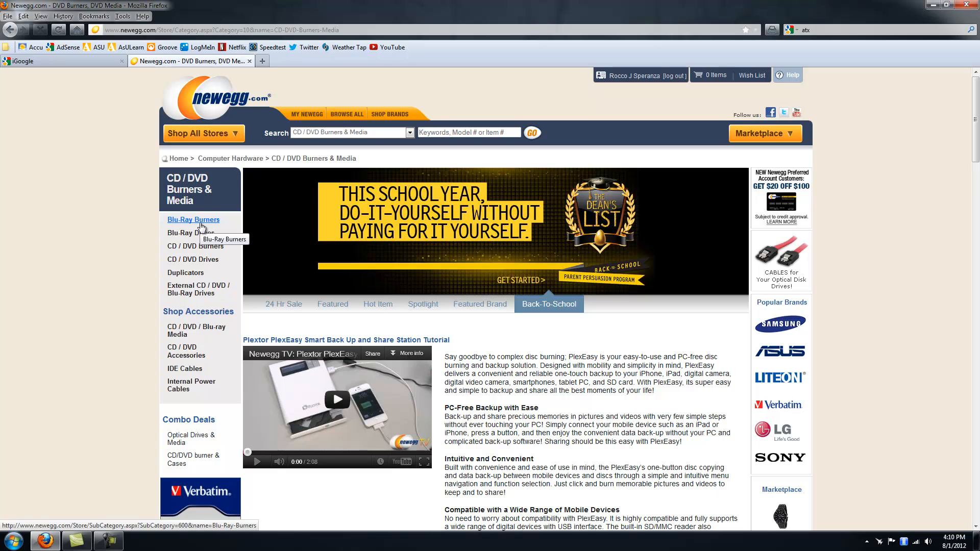
pyautogui.moveTo(136, 256)
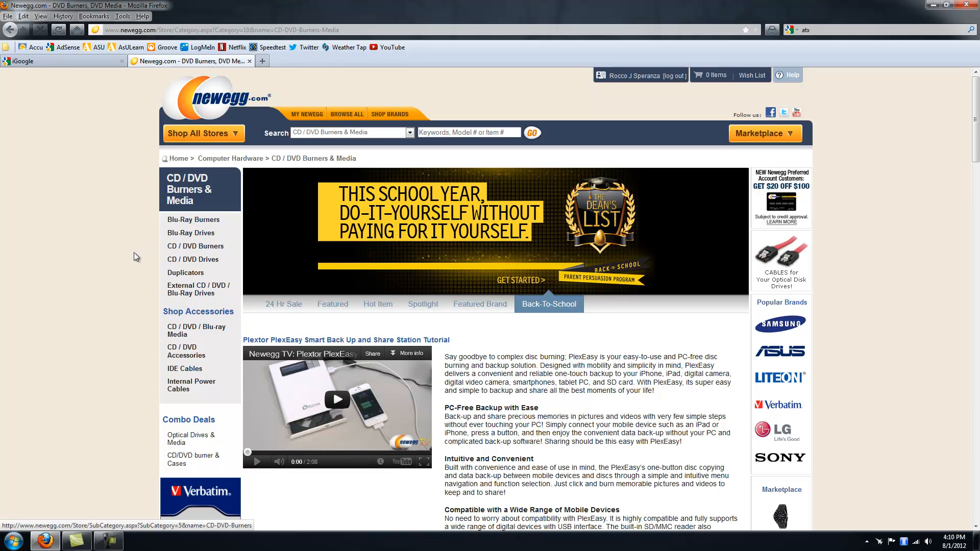
pyautogui.click(284, 304)
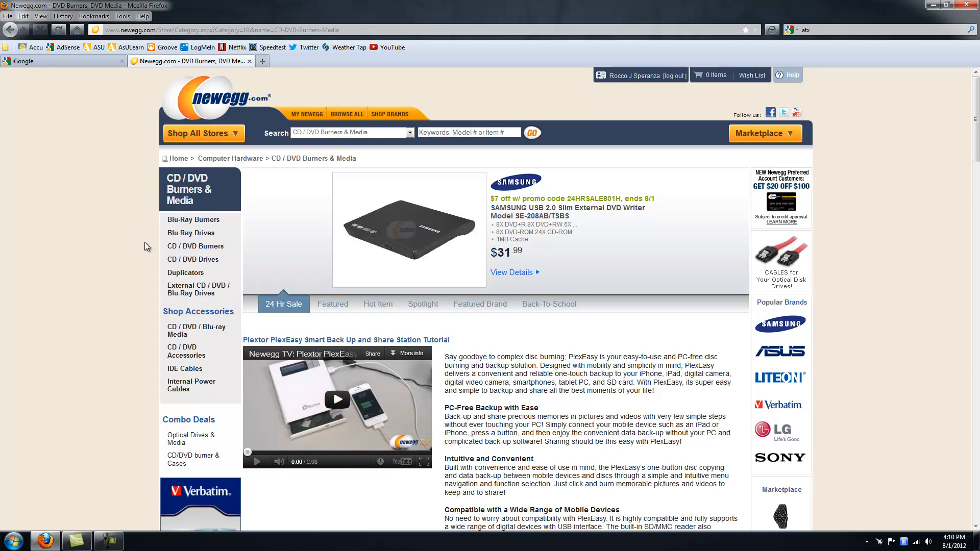
pyautogui.click(332, 304)
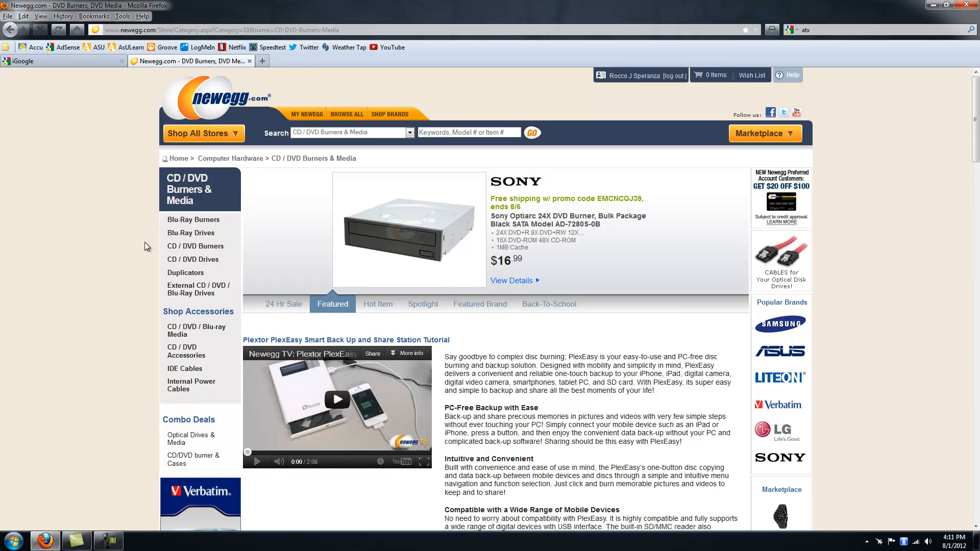
pyautogui.click(377, 303)
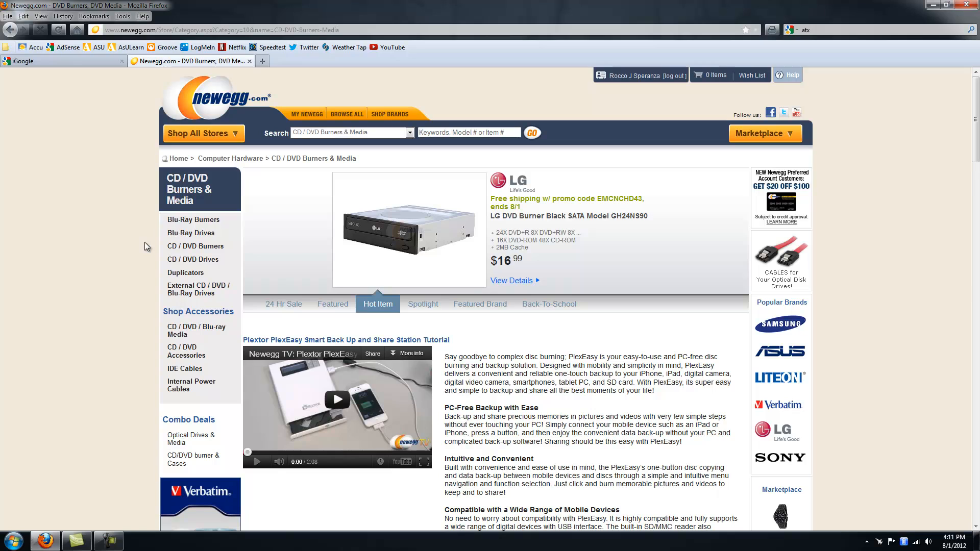
pyautogui.click(422, 304)
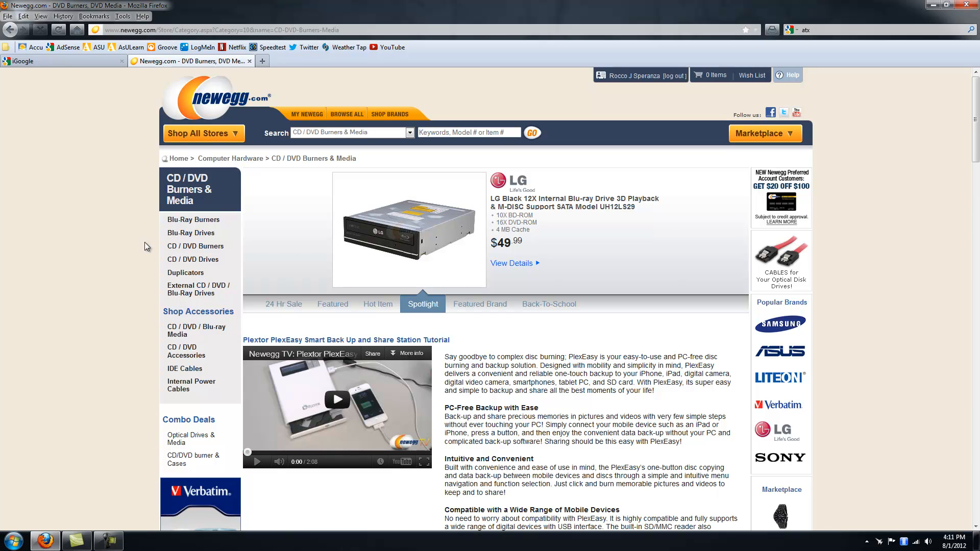
pyautogui.click(480, 304)
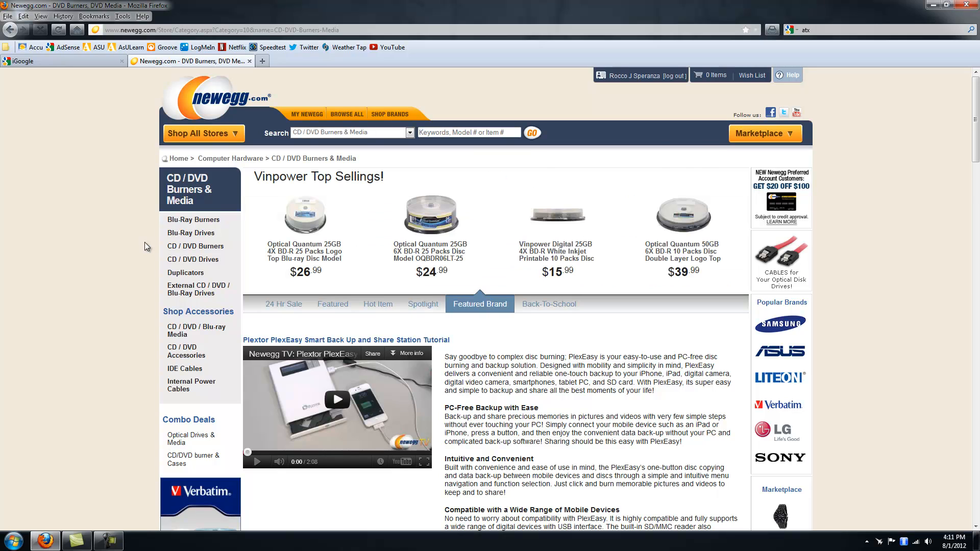
pyautogui.moveTo(235, 291)
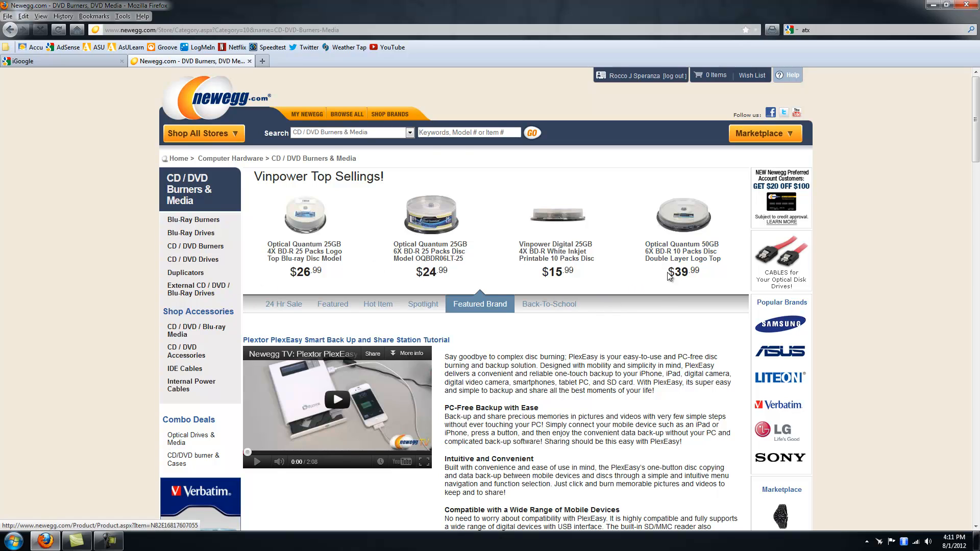
pyautogui.moveTo(658, 300)
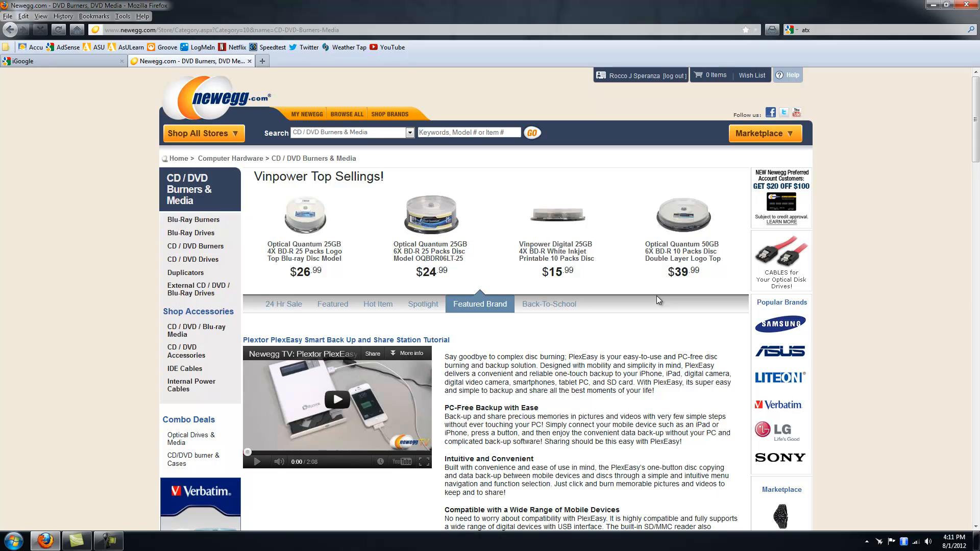
pyautogui.moveTo(98, 265)
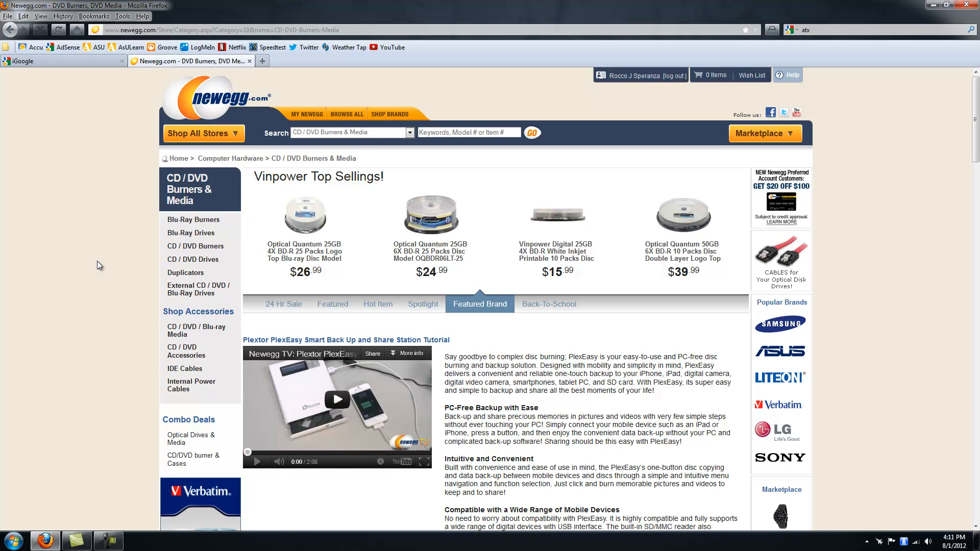
pyautogui.click(548, 303)
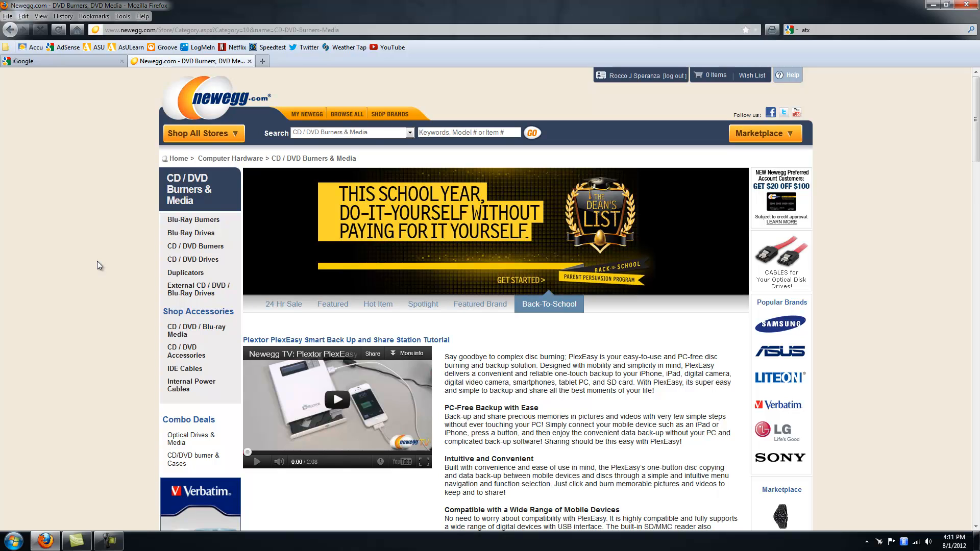
pyautogui.moveTo(113, 271)
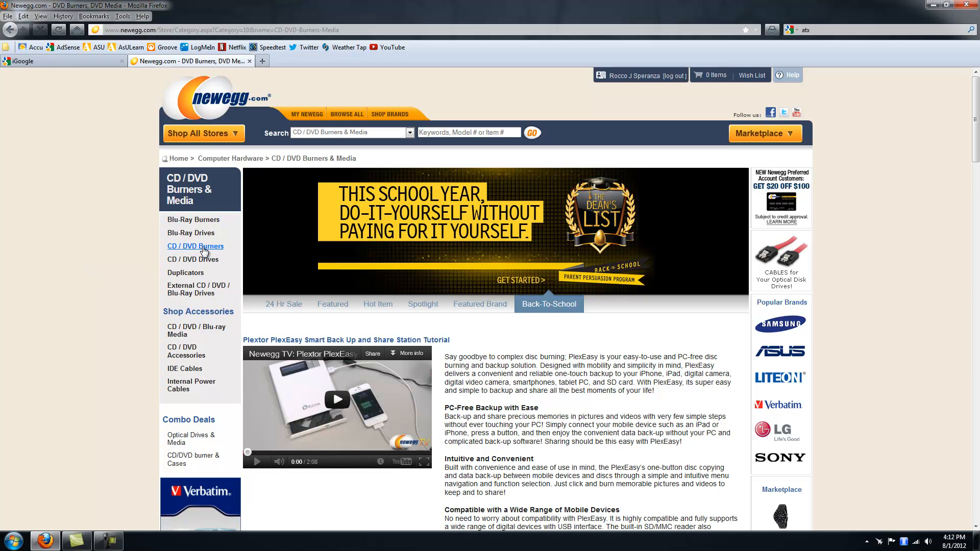
# Open the CD / DVD Burners & Media listing and browse down through it
pyautogui.click(195, 245)
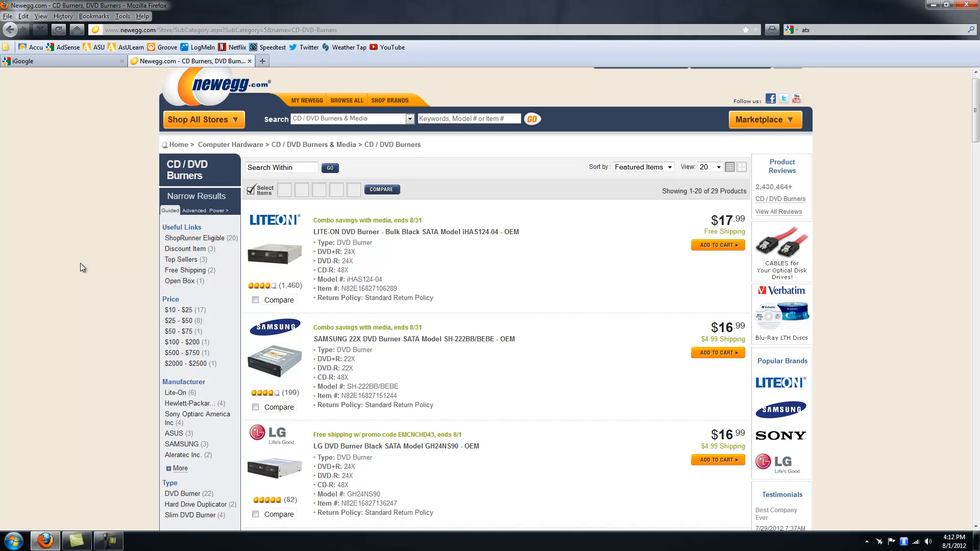
pyautogui.scroll(-3)
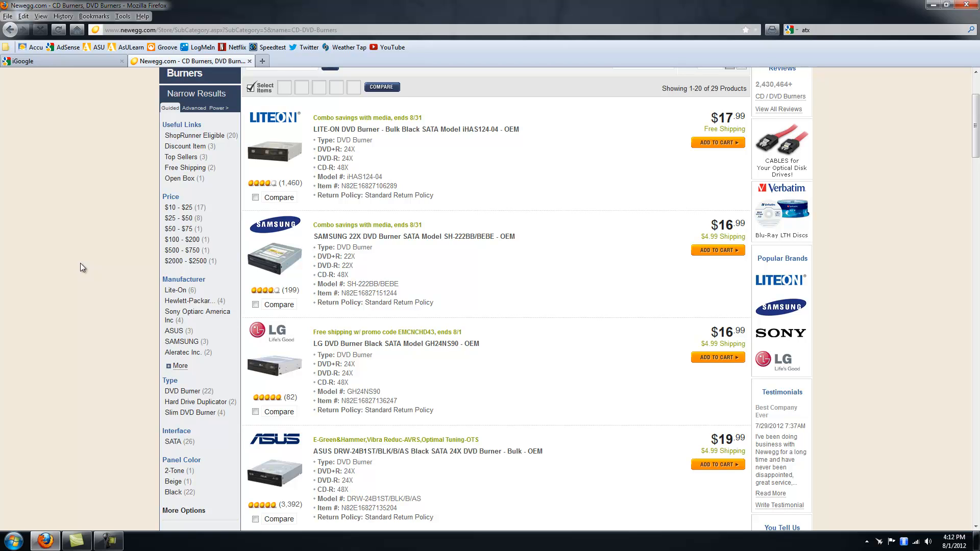
pyautogui.moveTo(81, 279)
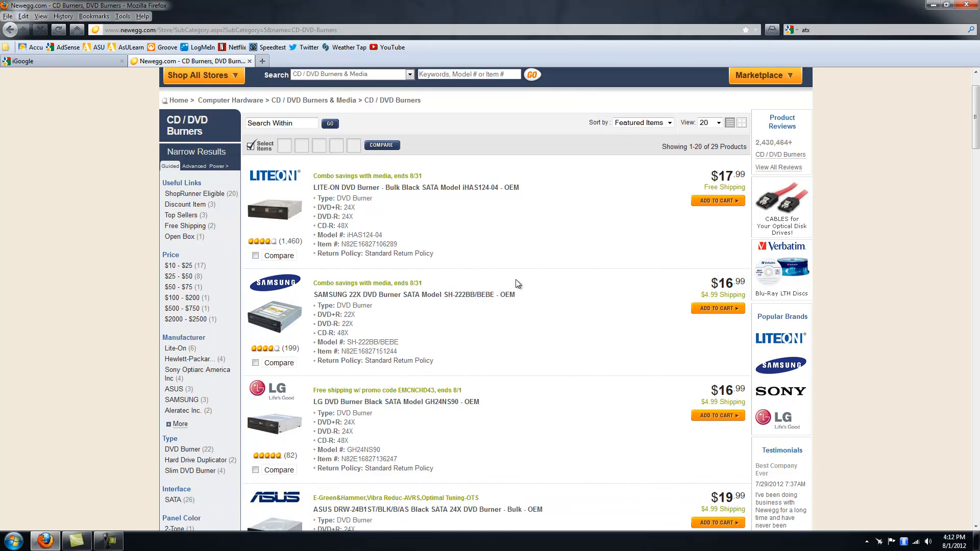
pyautogui.moveTo(404, 214)
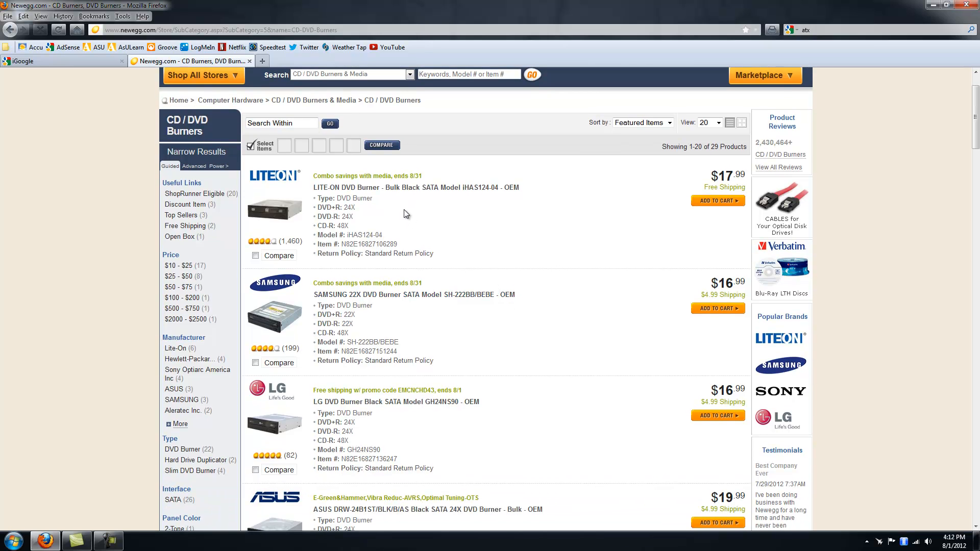
pyautogui.scroll(-3)
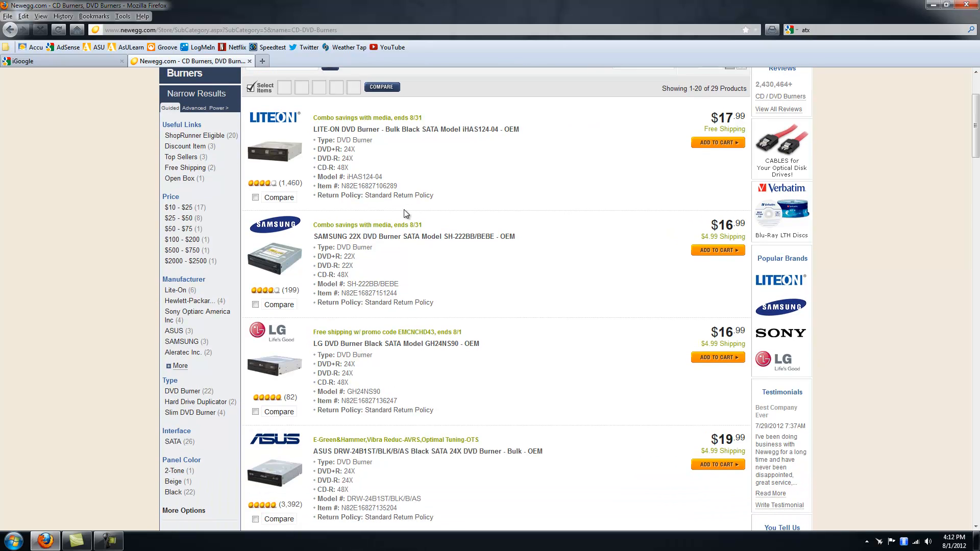
pyautogui.scroll(-3)
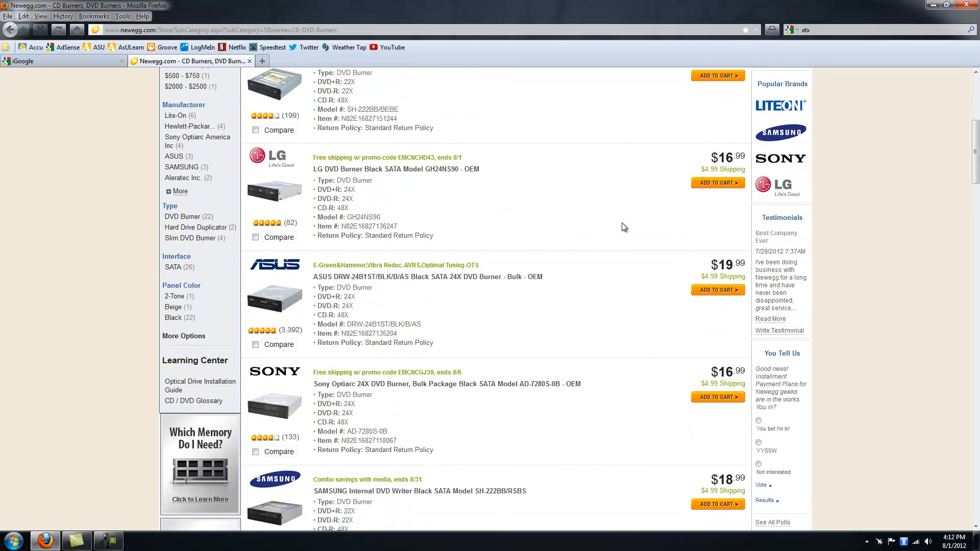
pyautogui.moveTo(686, 292)
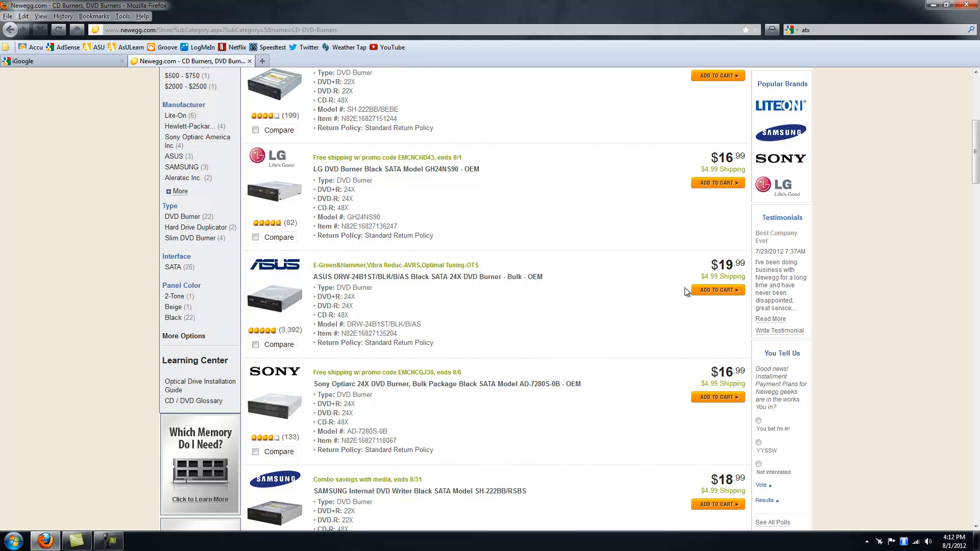
pyautogui.doubleClick(722, 276)
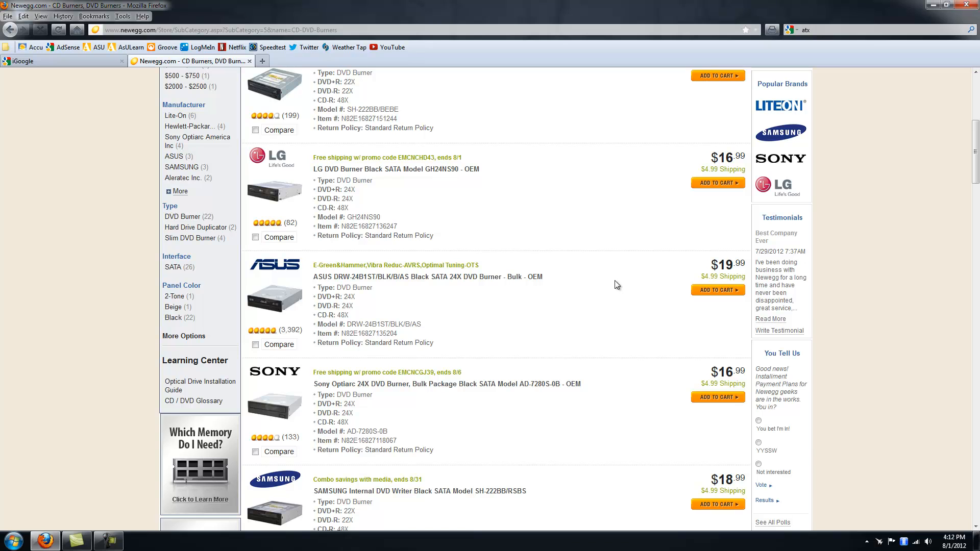
pyautogui.moveTo(612, 295)
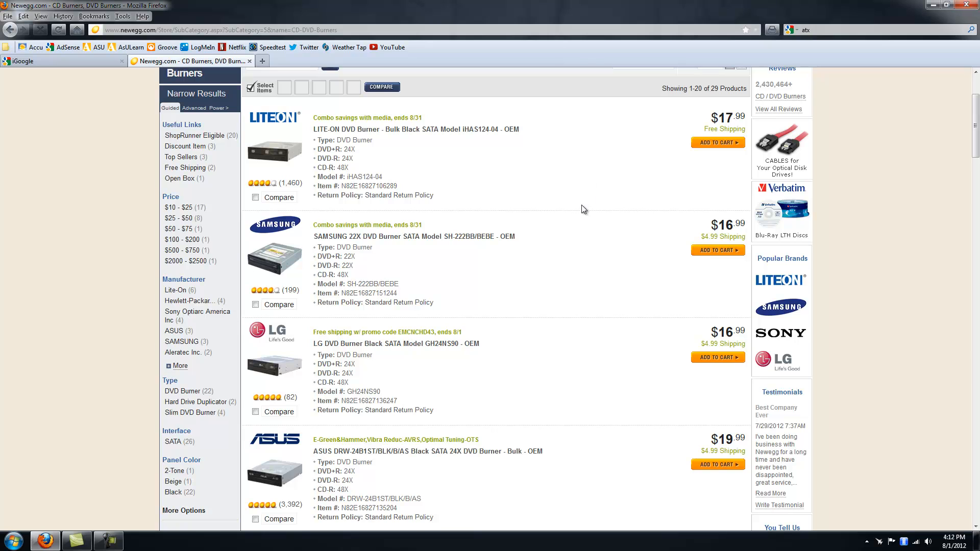
pyautogui.scroll(-3)
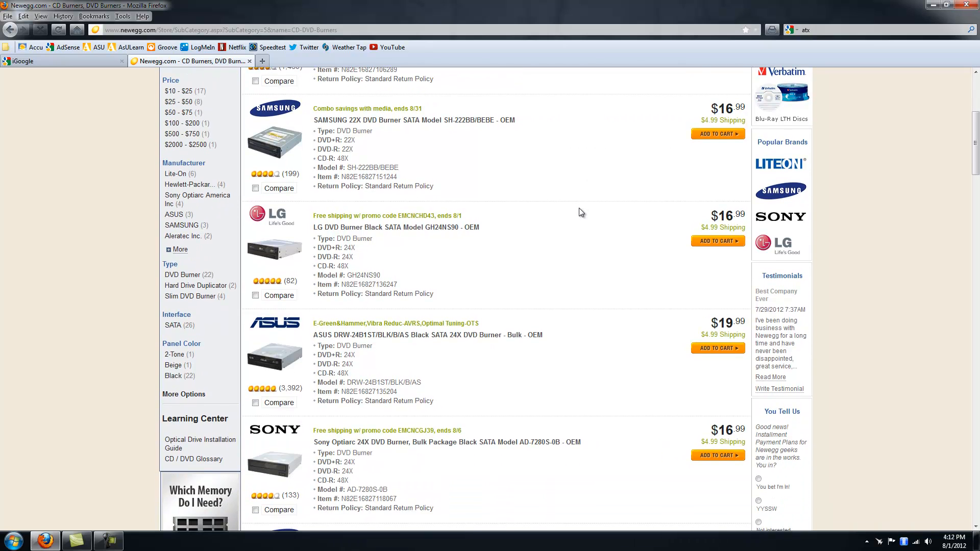
pyautogui.scroll(-3)
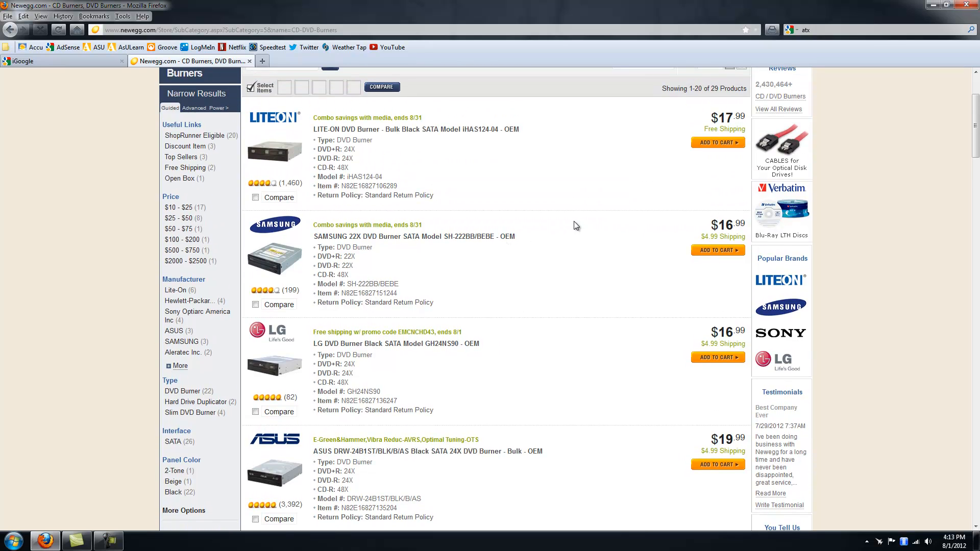
pyautogui.scroll(-3)
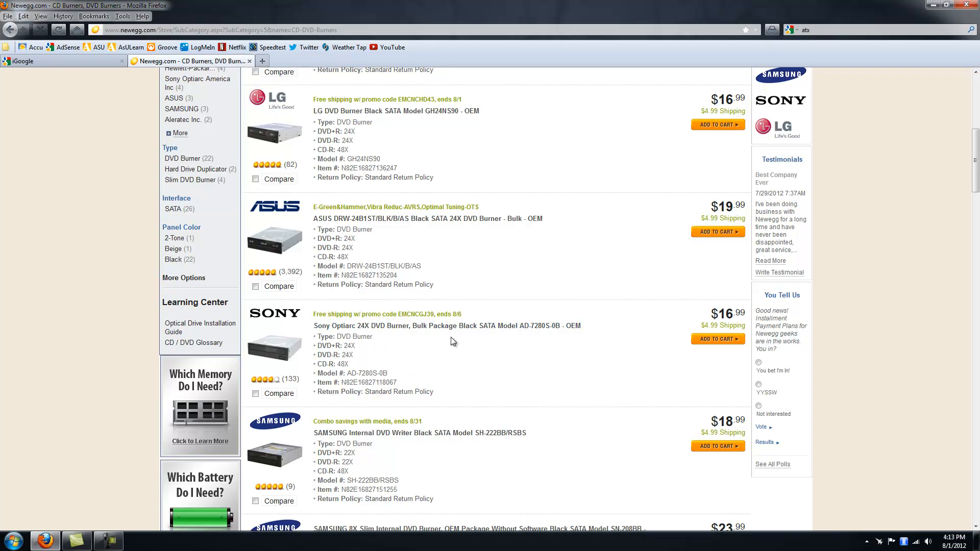
pyautogui.scroll(3)
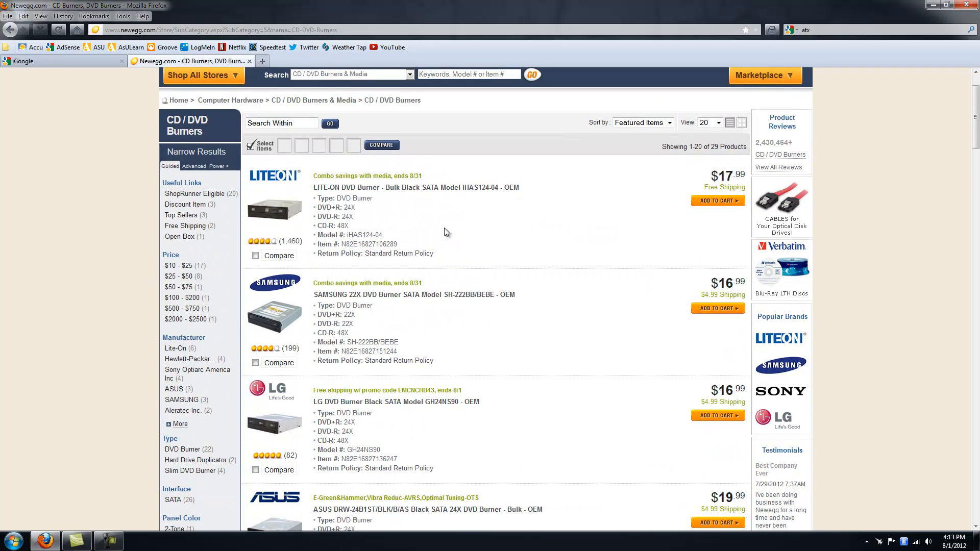
pyautogui.scroll(-3)
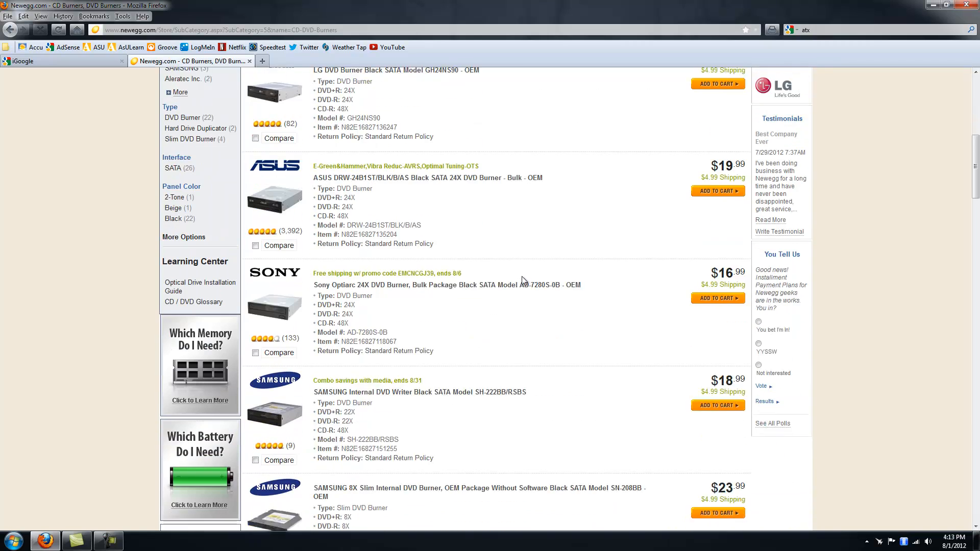
pyautogui.scroll(-3)
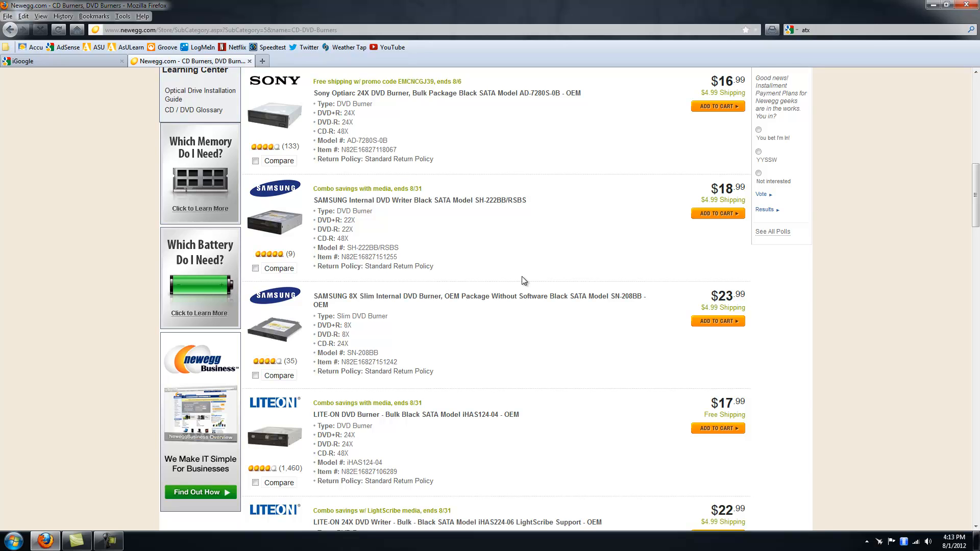
pyautogui.moveTo(533, 249)
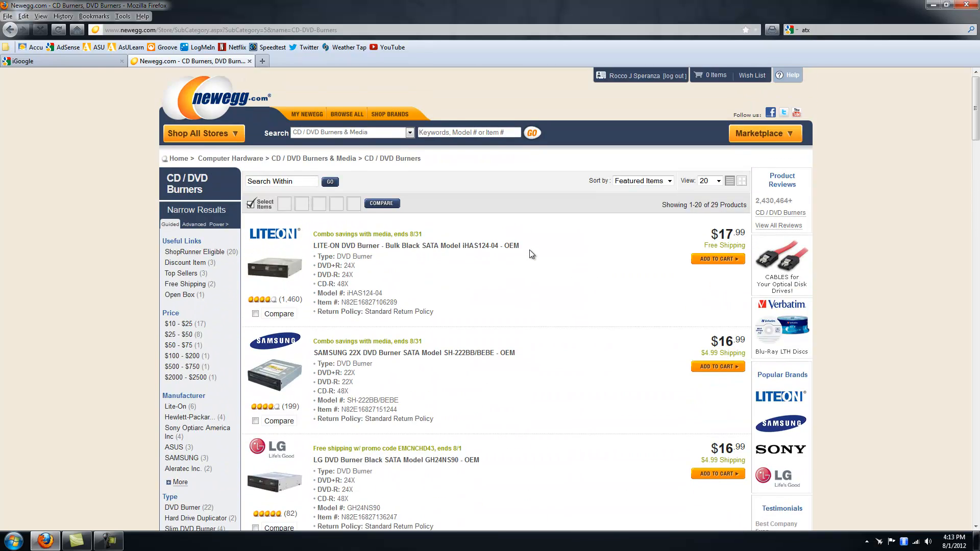
# Go to CD / DVD Drives filtered to the IDE interface, reaching the MSI DH-18DP
pyautogui.scroll(-3)
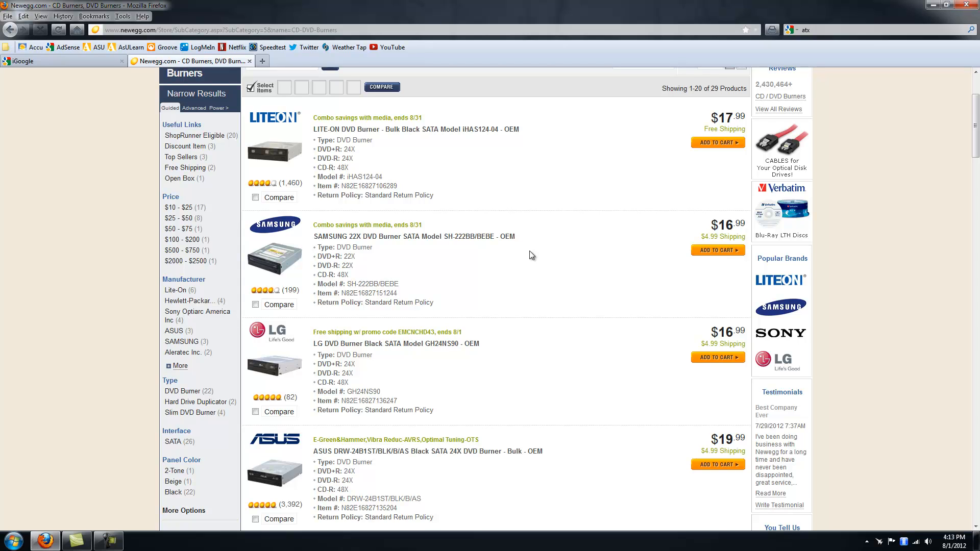
pyautogui.moveTo(533, 265)
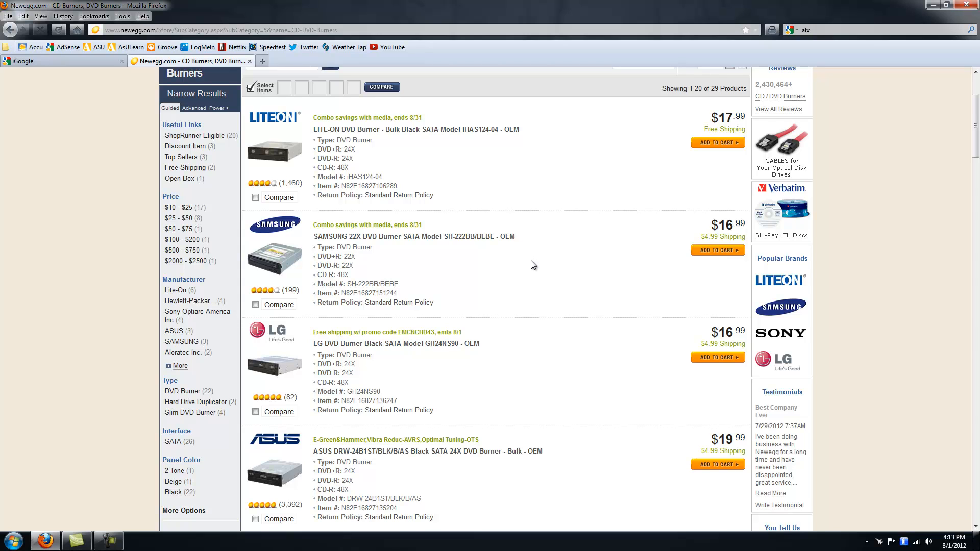
pyautogui.moveTo(504, 263)
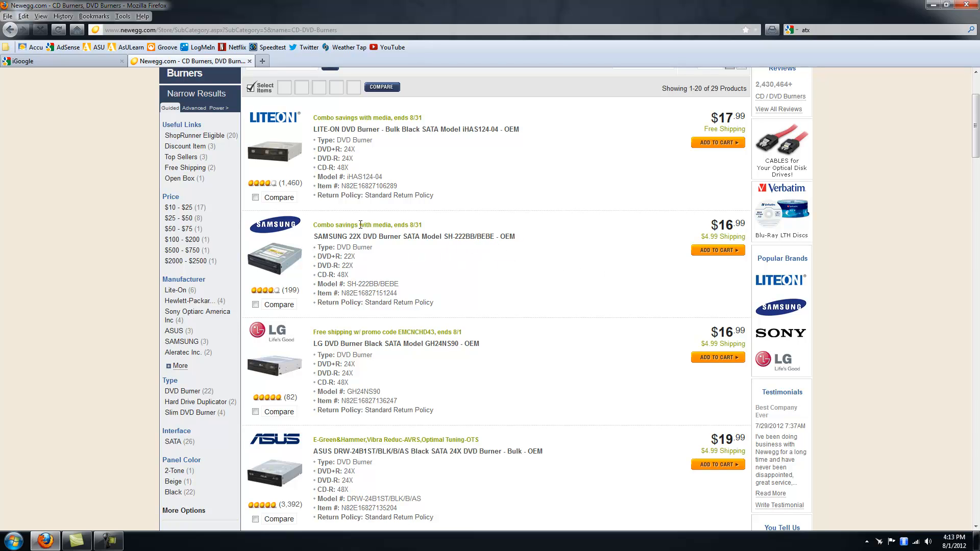
pyautogui.moveTo(417, 320)
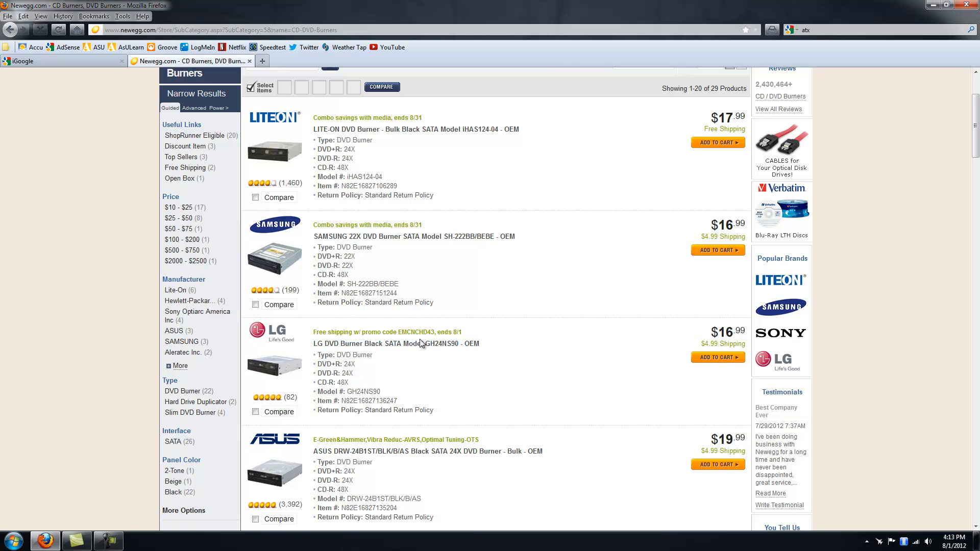
pyautogui.scroll(-3)
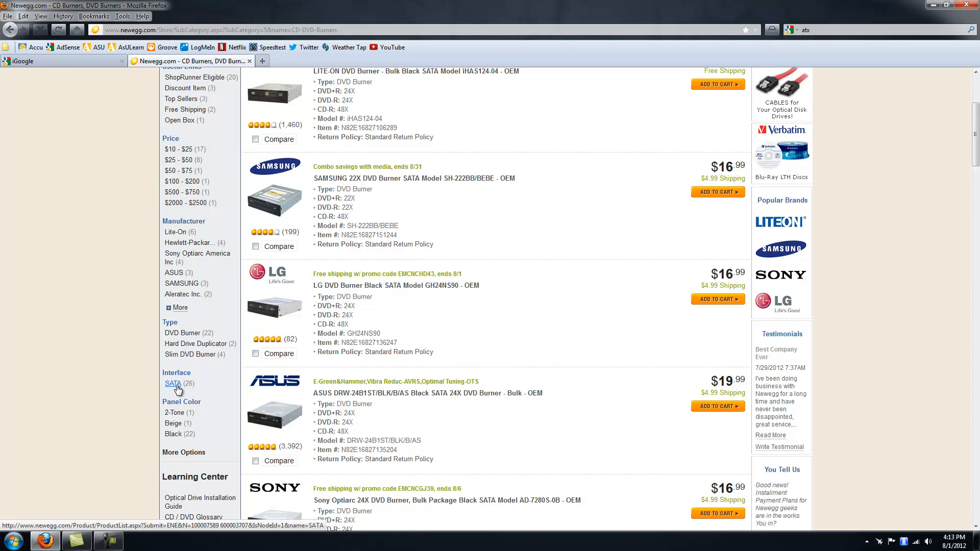
pyautogui.moveTo(173, 383)
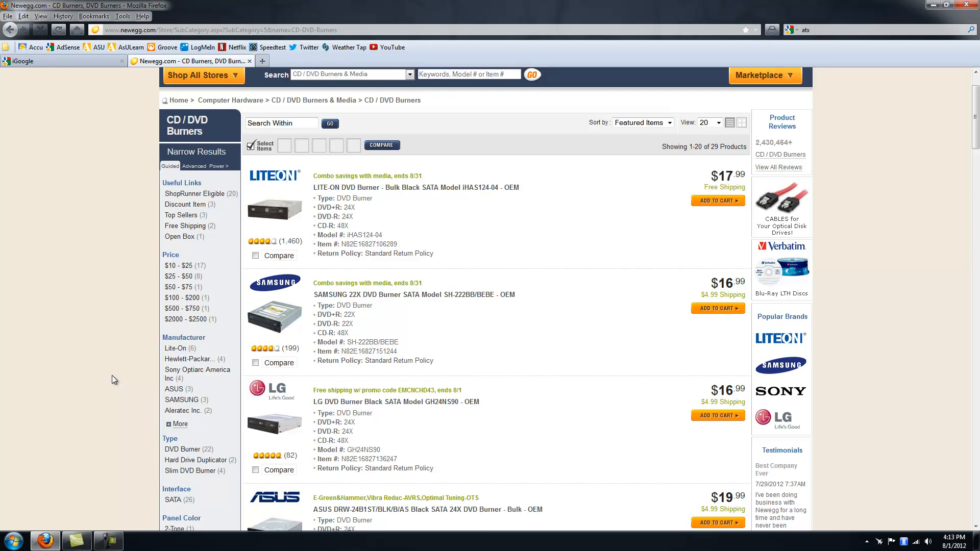
pyautogui.moveTo(155, 307)
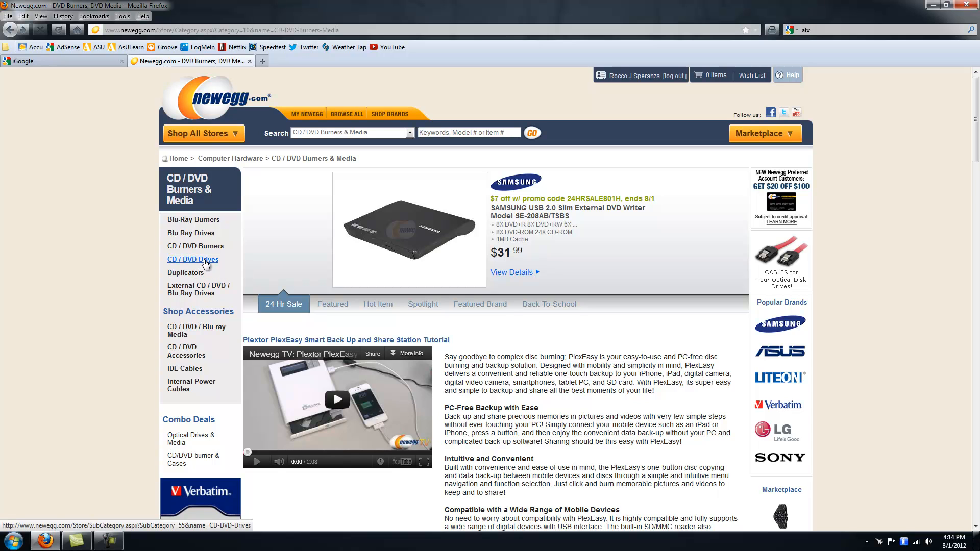
pyautogui.click(191, 260)
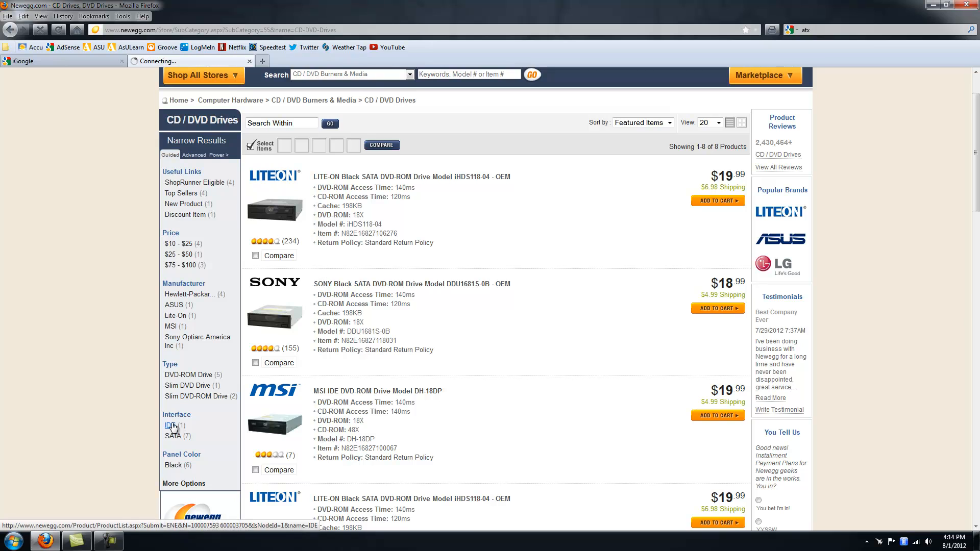
pyautogui.click(376, 391)
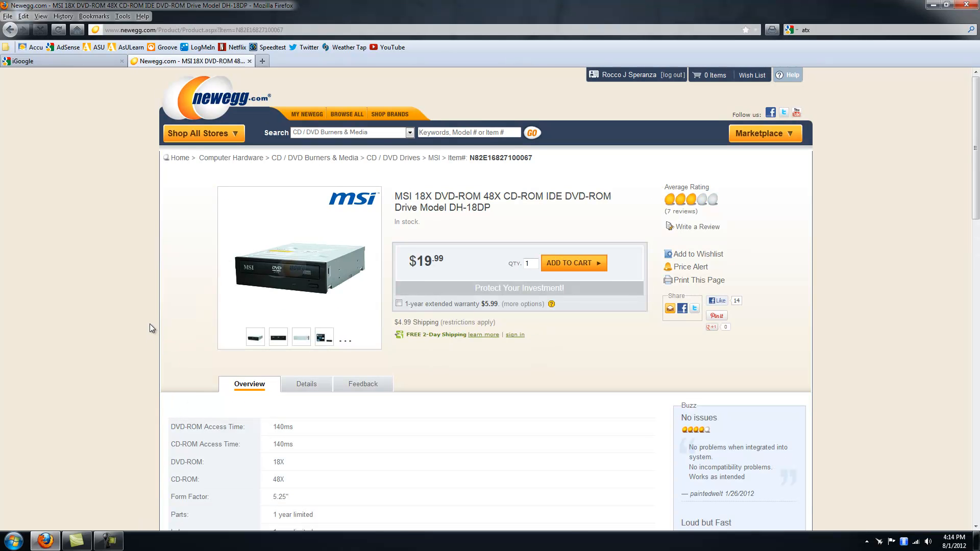
pyautogui.moveTo(161, 350)
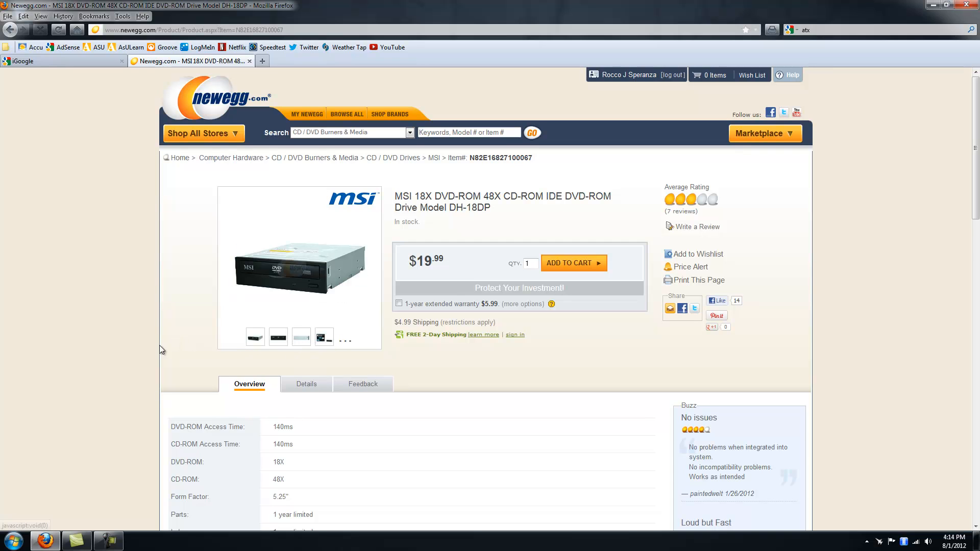
pyautogui.moveTo(149, 354)
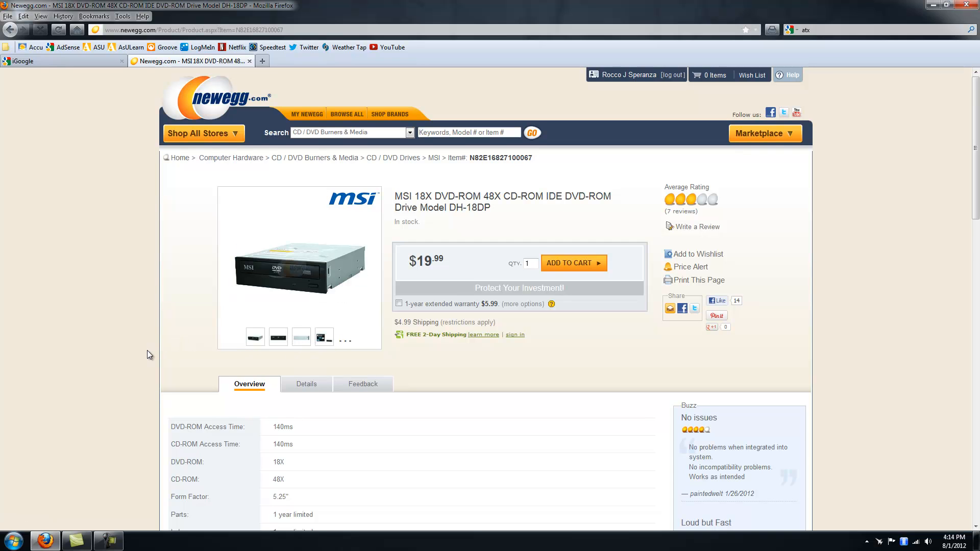
# Show the DH-18DP's Details tab with brand, type, model and performance specs
pyautogui.scroll(-3)
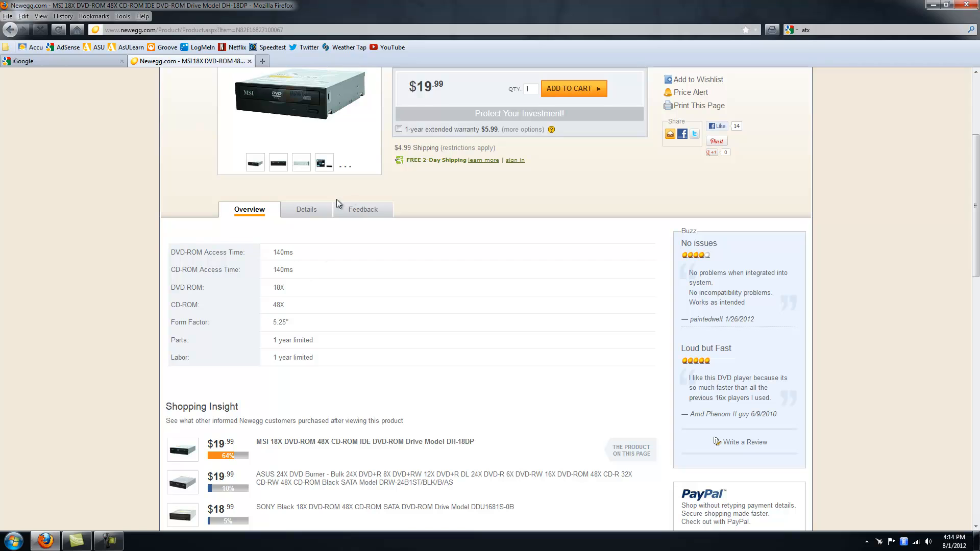
pyautogui.click(302, 209)
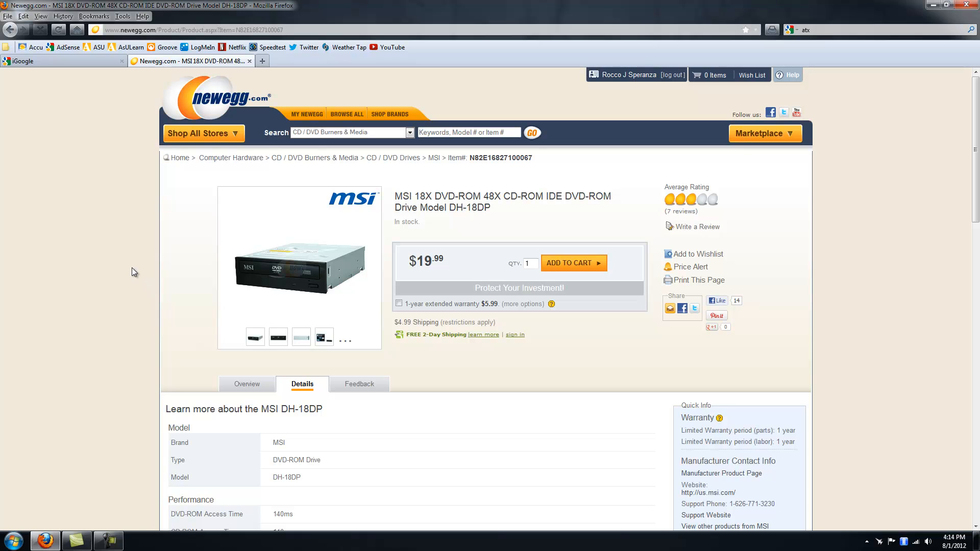
pyautogui.moveTo(140, 250)
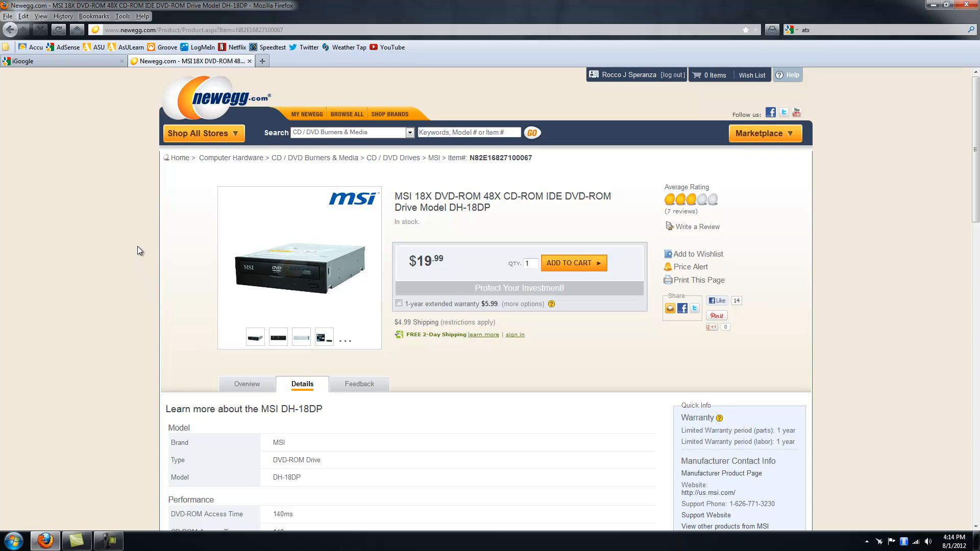
pyautogui.moveTo(131, 272)
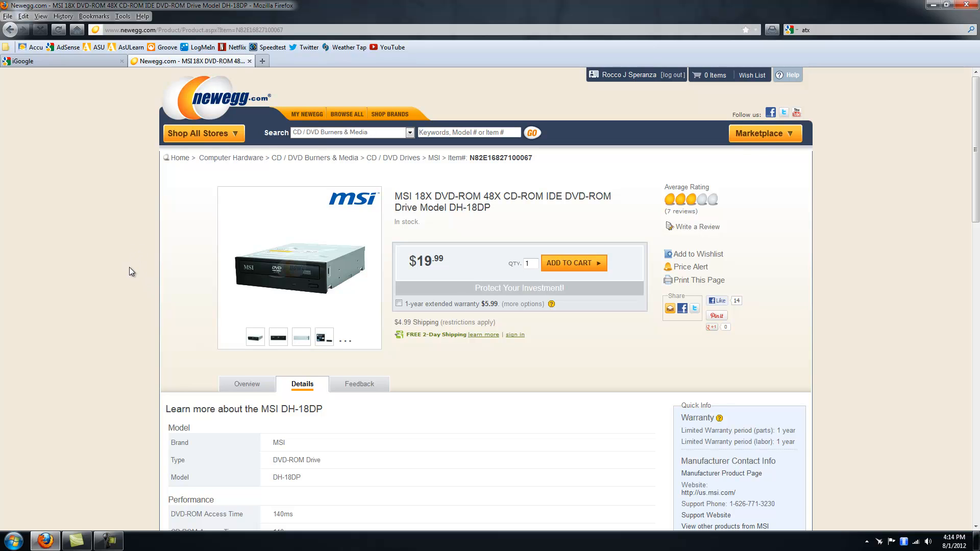
pyautogui.moveTo(128, 275)
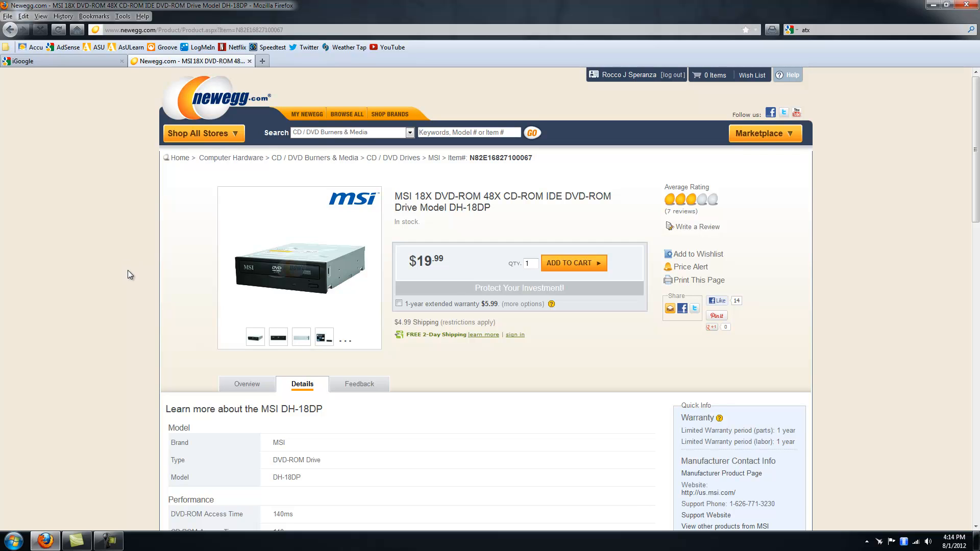
pyautogui.moveTo(125, 280)
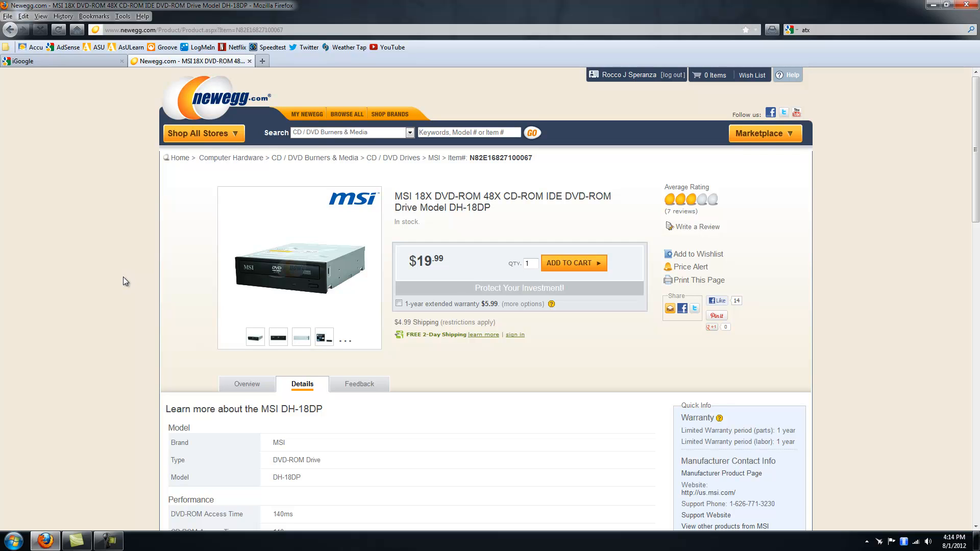